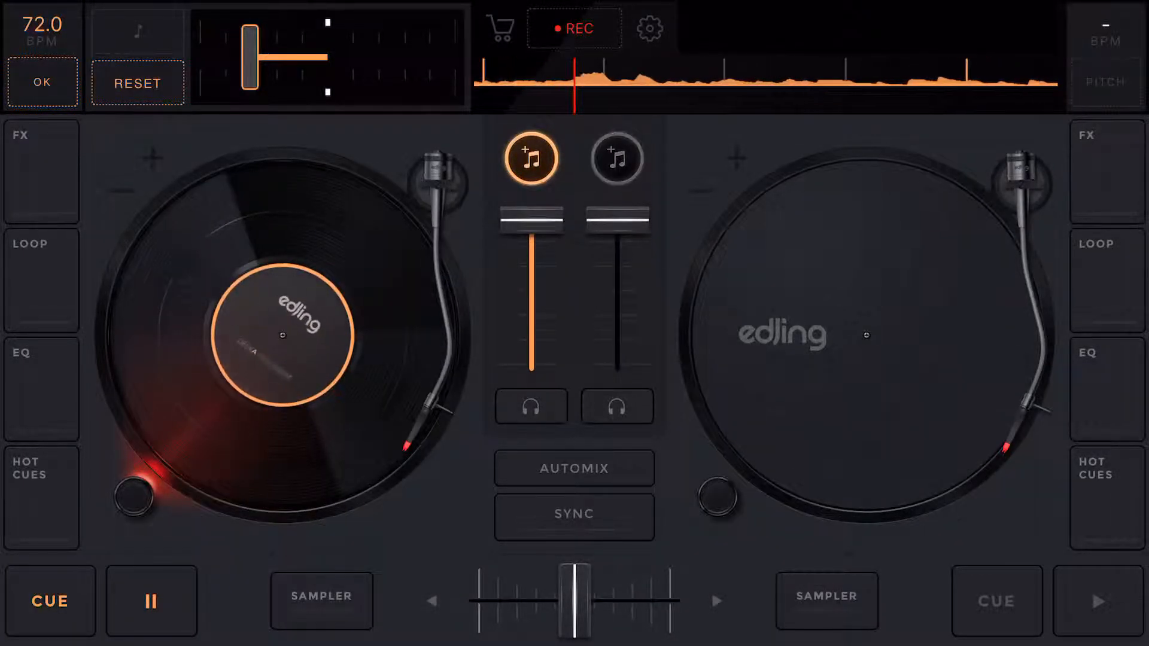
Boost deck A's LOW EQ slider to +1.6 dB.
{"action": "left_click", "coordinate": [42, 373]}
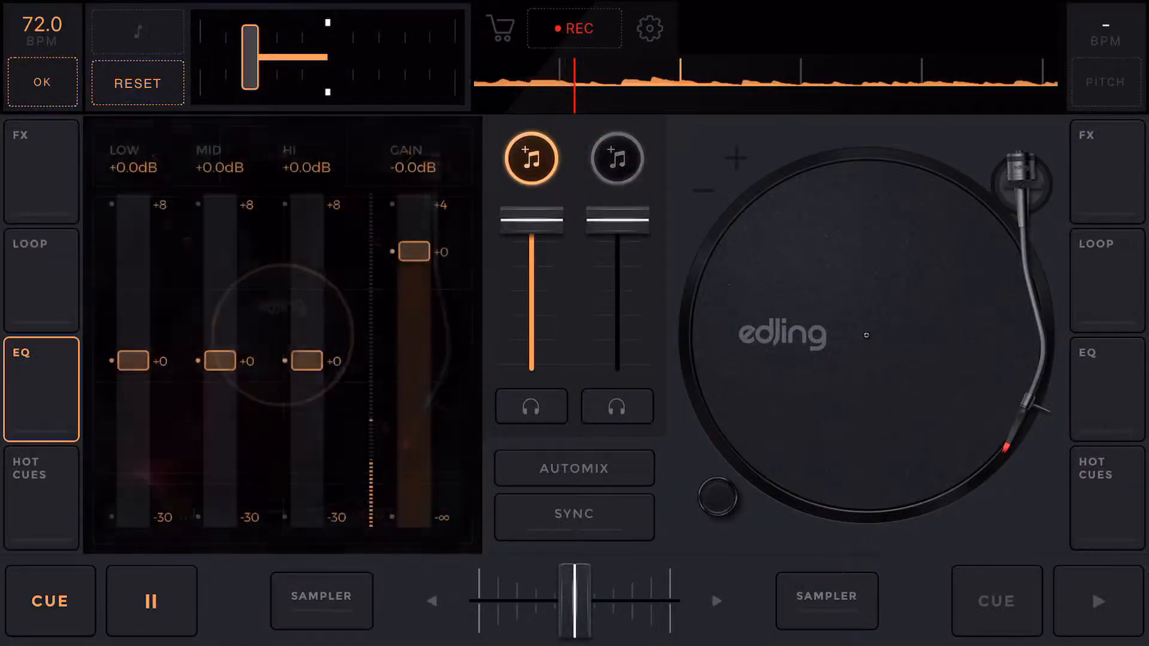
{"action": "left_click_drag", "start_coordinate": [133, 359], "coordinate": [132, 333]}
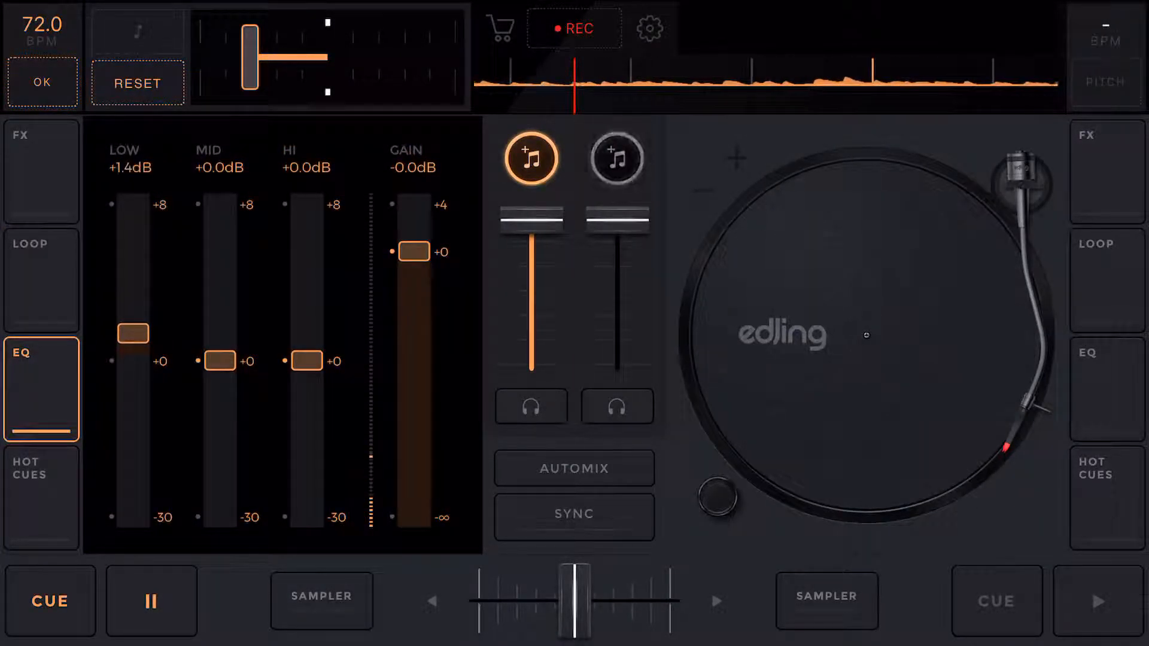
{"action": "left_click_drag", "start_coordinate": [133, 333], "coordinate": [133, 328]}
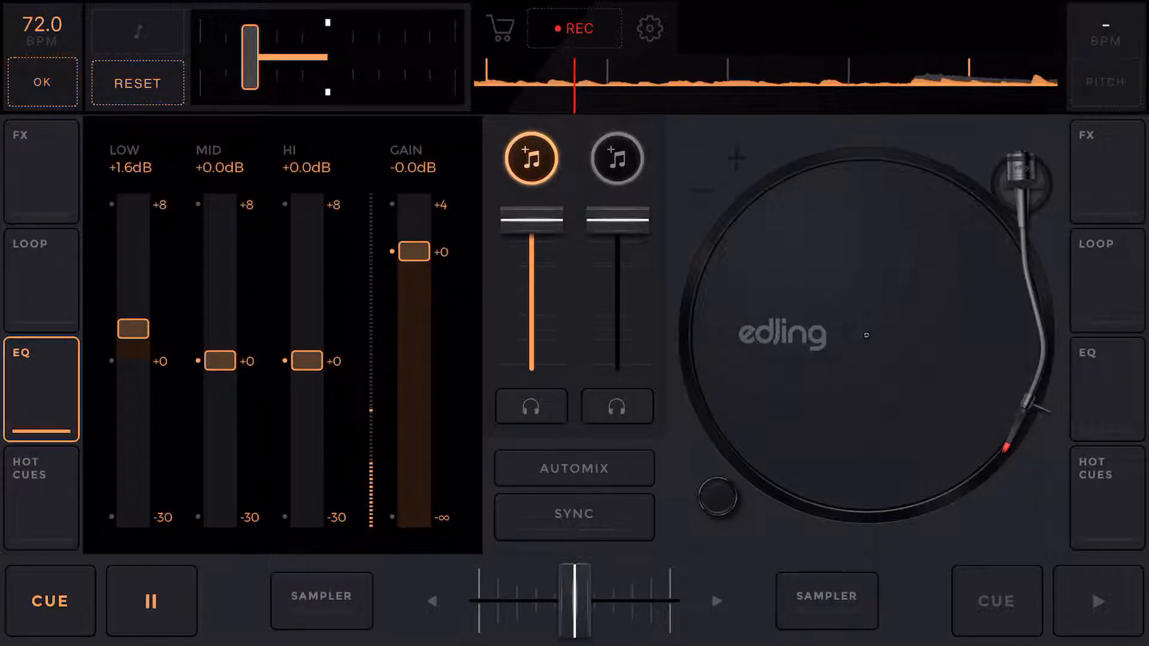
{"action": "left_click", "coordinate": [41, 280]}
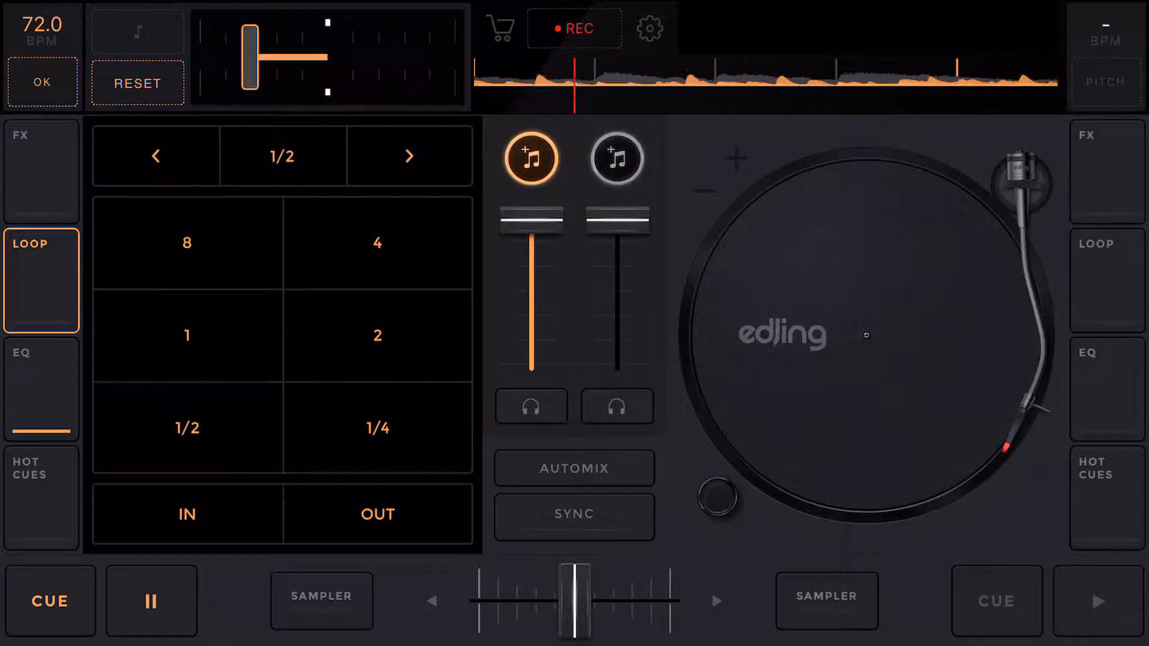
Slow deck A to 69.5 BPM, then play and release a half-beat loop.
{"action": "left_click", "coordinate": [186, 335]}
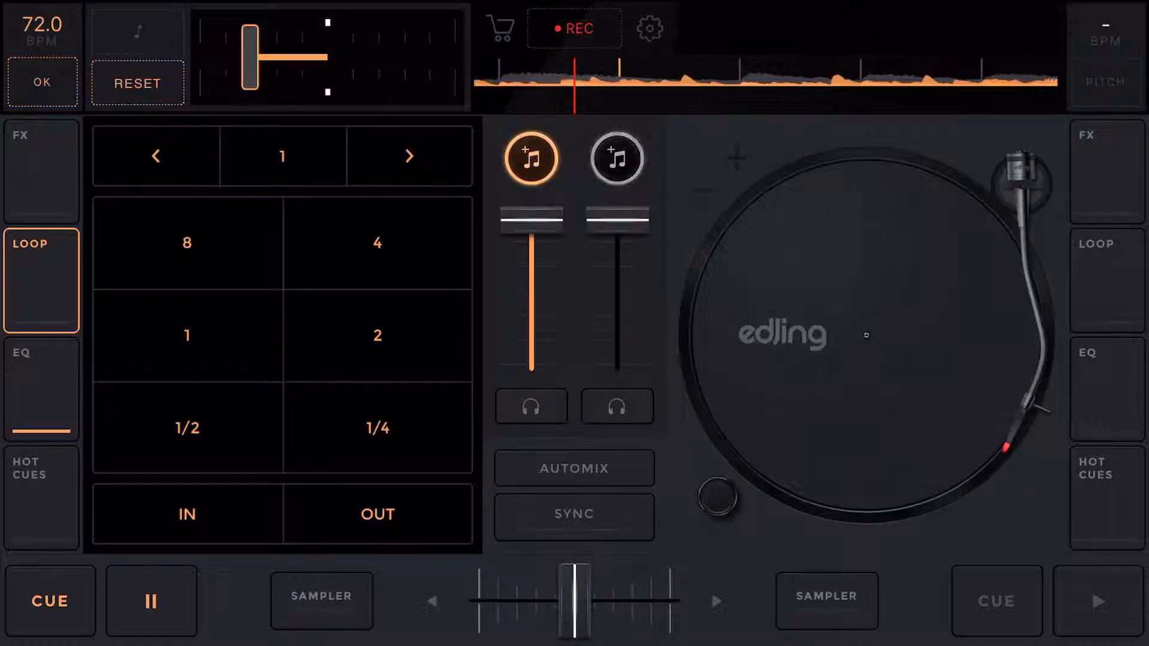
{"action": "left_click_drag", "start_coordinate": [253, 58], "coordinate": [239, 58]}
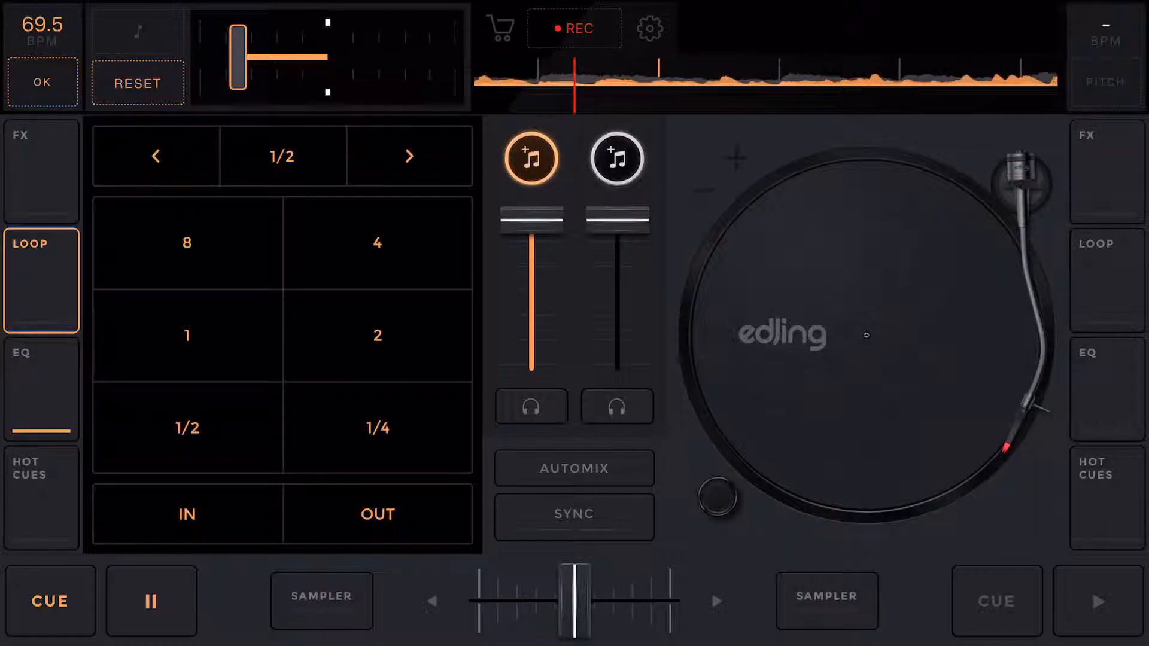
{"action": "left_click", "coordinate": [186, 427]}
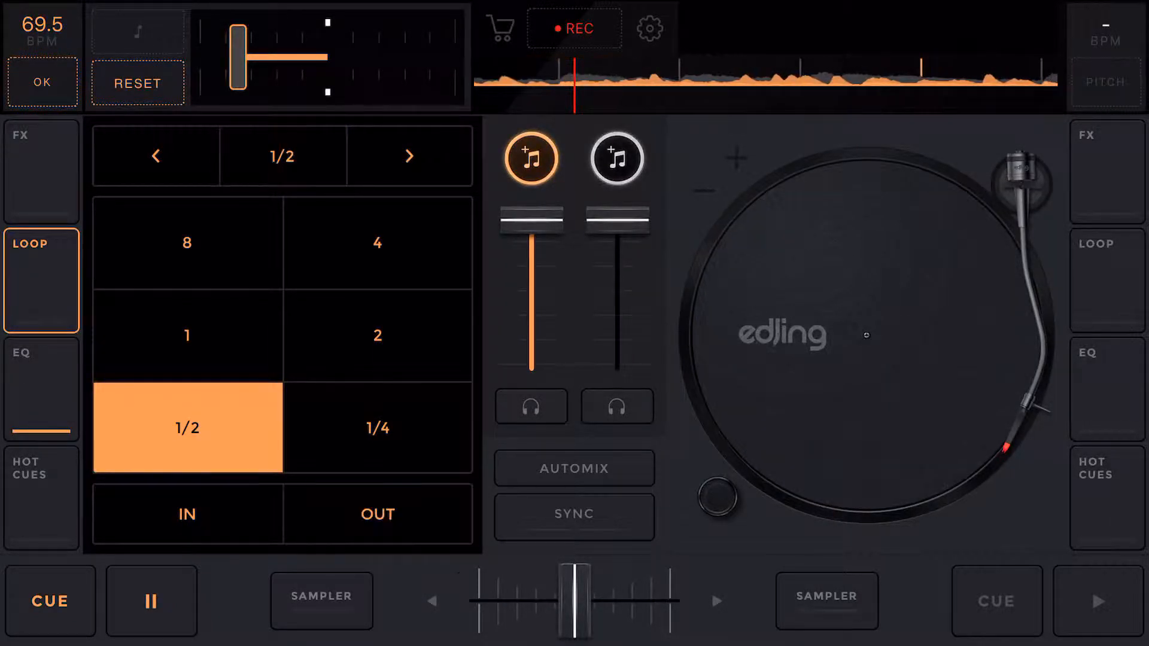
{"action": "left_click", "coordinate": [377, 514]}
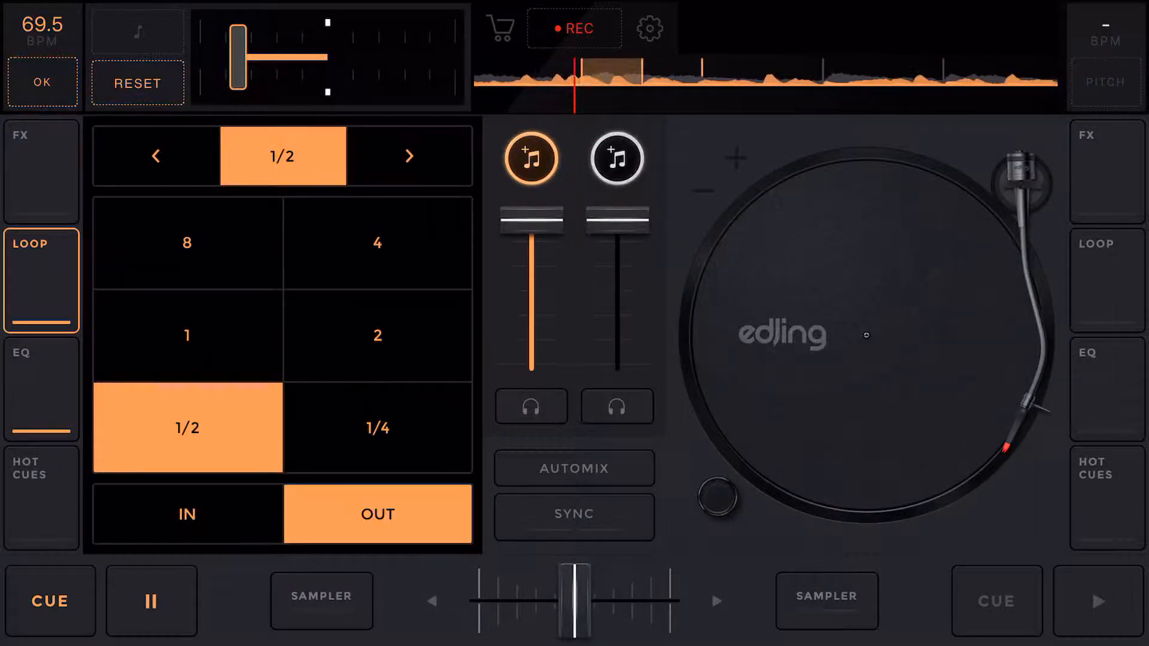
{"action": "left_click", "coordinate": [378, 514]}
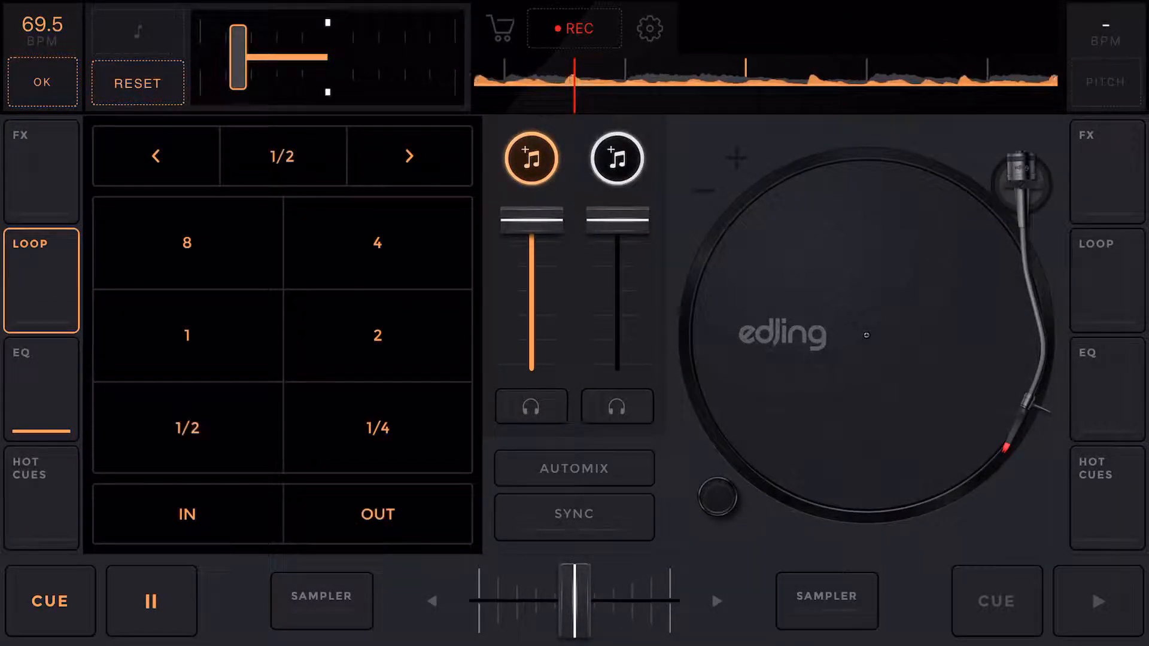
{"action": "left_click", "coordinate": [187, 428]}
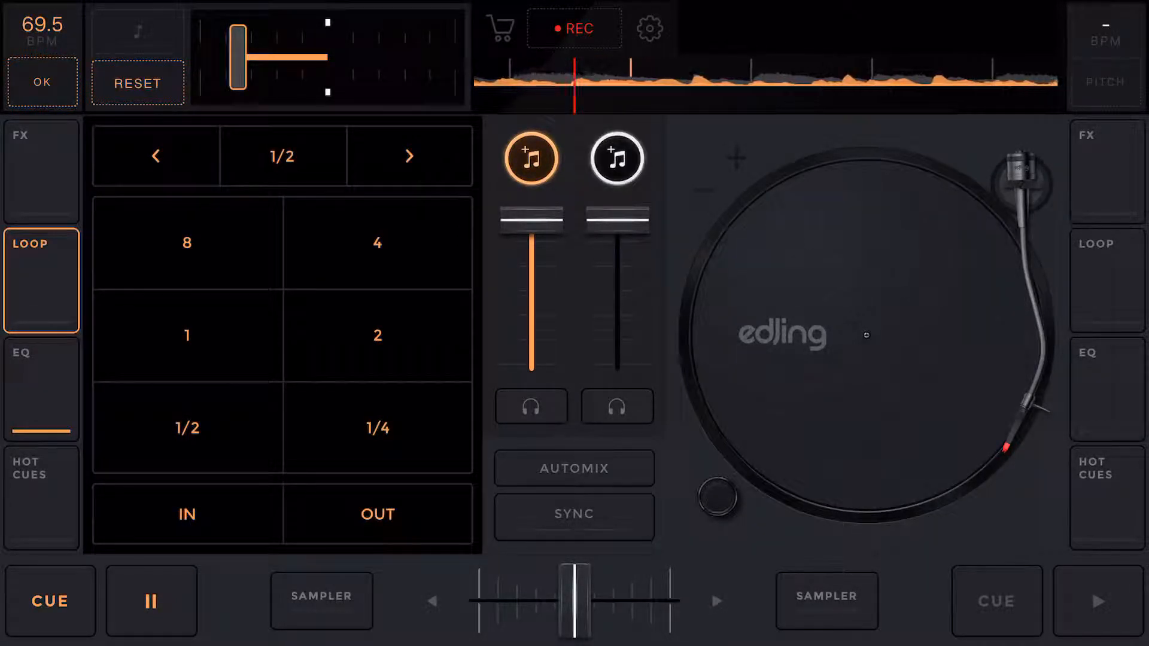
{"action": "left_click", "coordinate": [40, 154]}
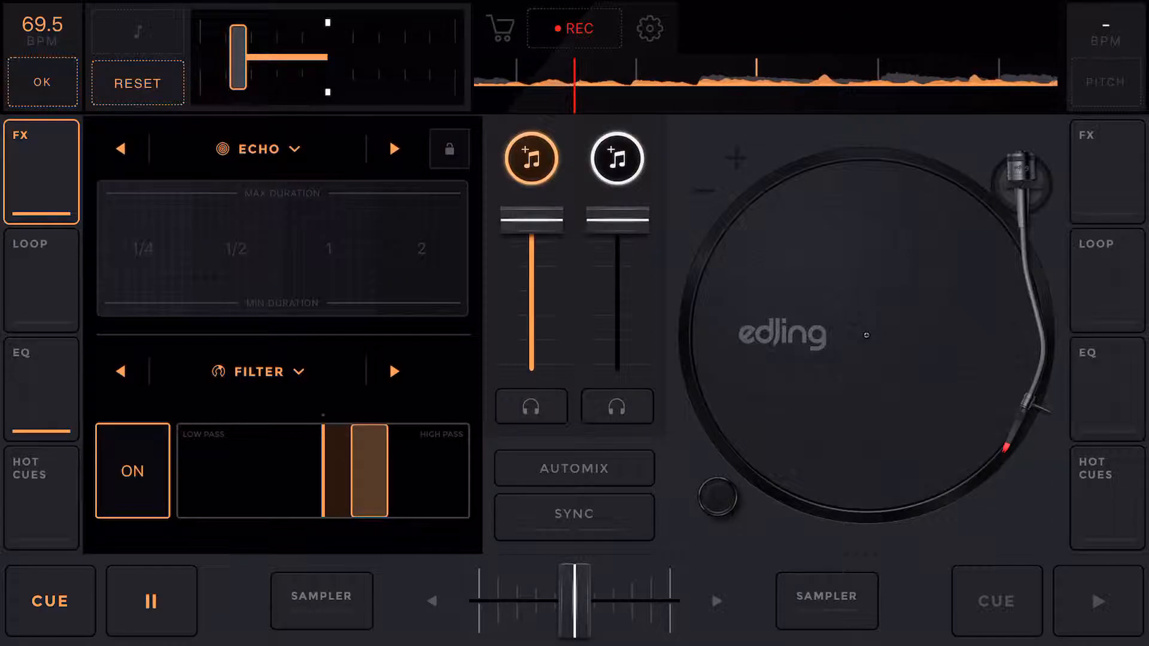
Sweep deck A's filter, hold a quarter-beat echo, and switch the effect to Double Beat.
{"action": "left_click_drag", "start_coordinate": [359, 469], "coordinate": [349, 469]}
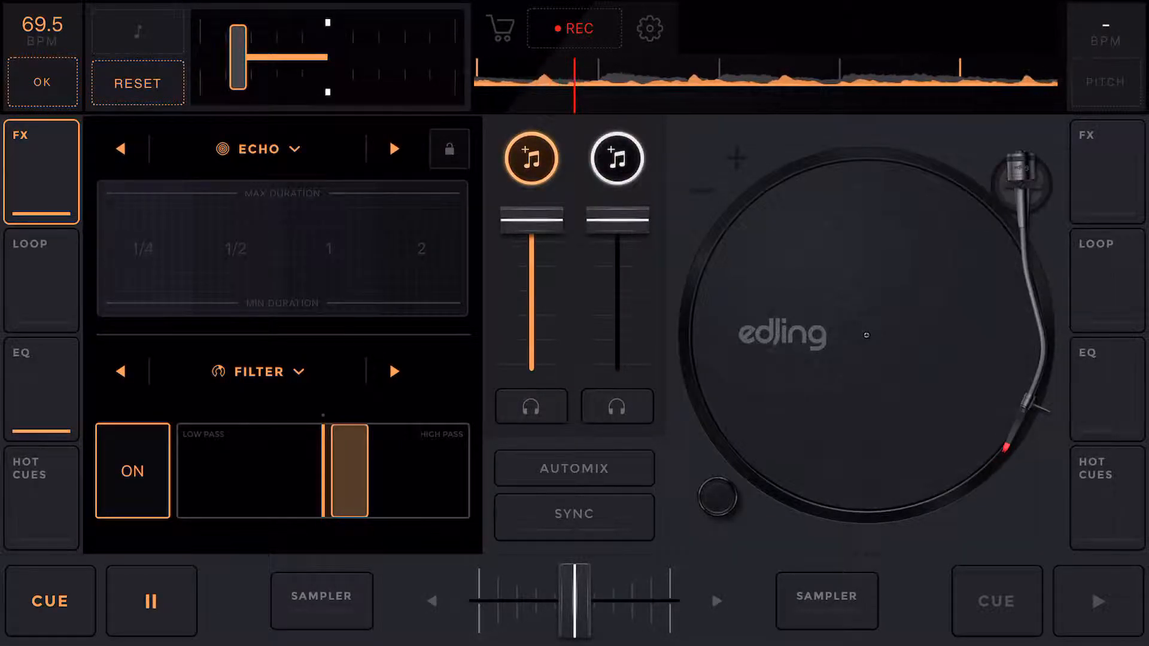
{"action": "left_click_drag", "start_coordinate": [345, 470], "coordinate": [319, 471]}
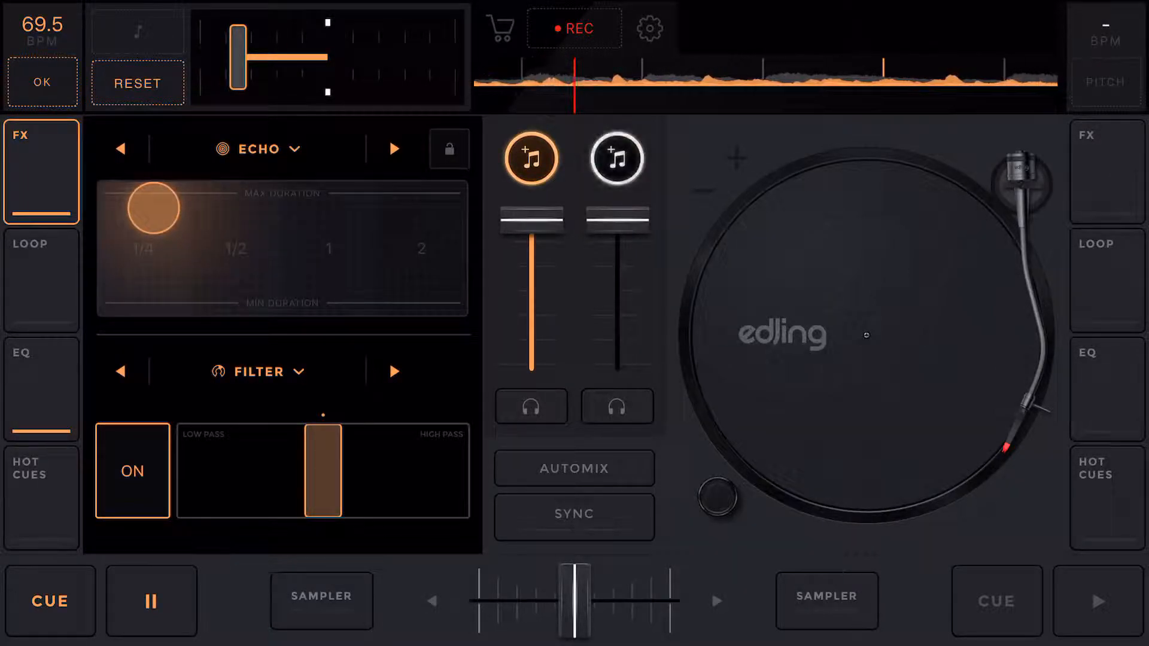
{"action": "left_click_drag", "start_coordinate": [322, 471], "coordinate": [359, 470]}
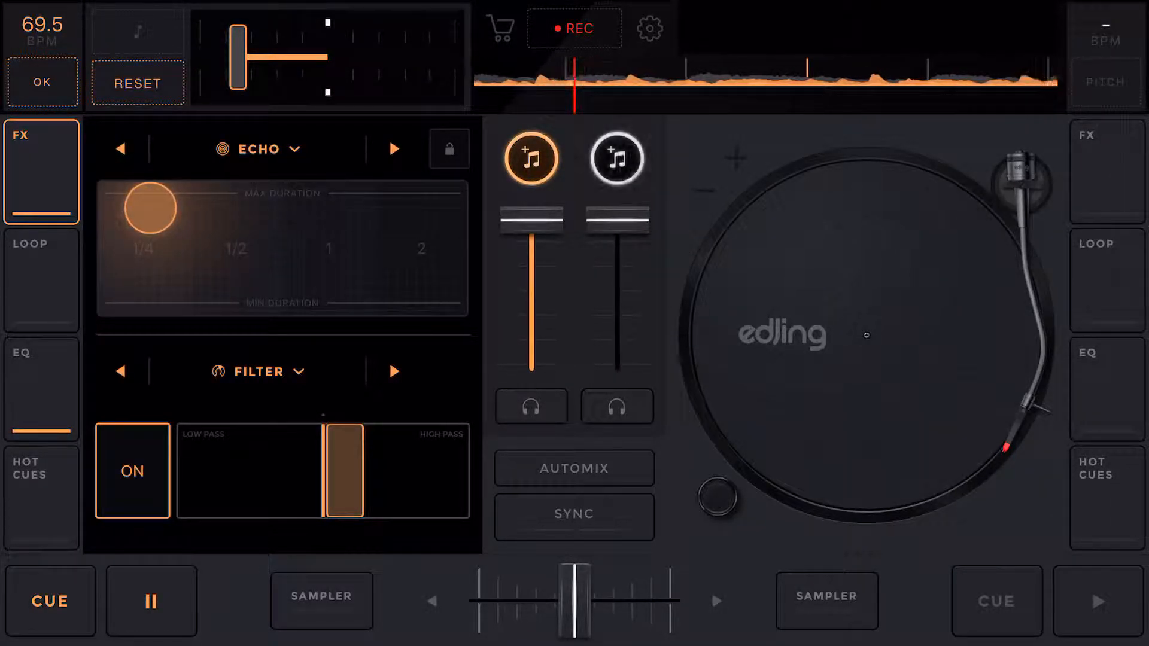
{"action": "left_click_drag", "start_coordinate": [150, 211], "coordinate": [424, 236]}
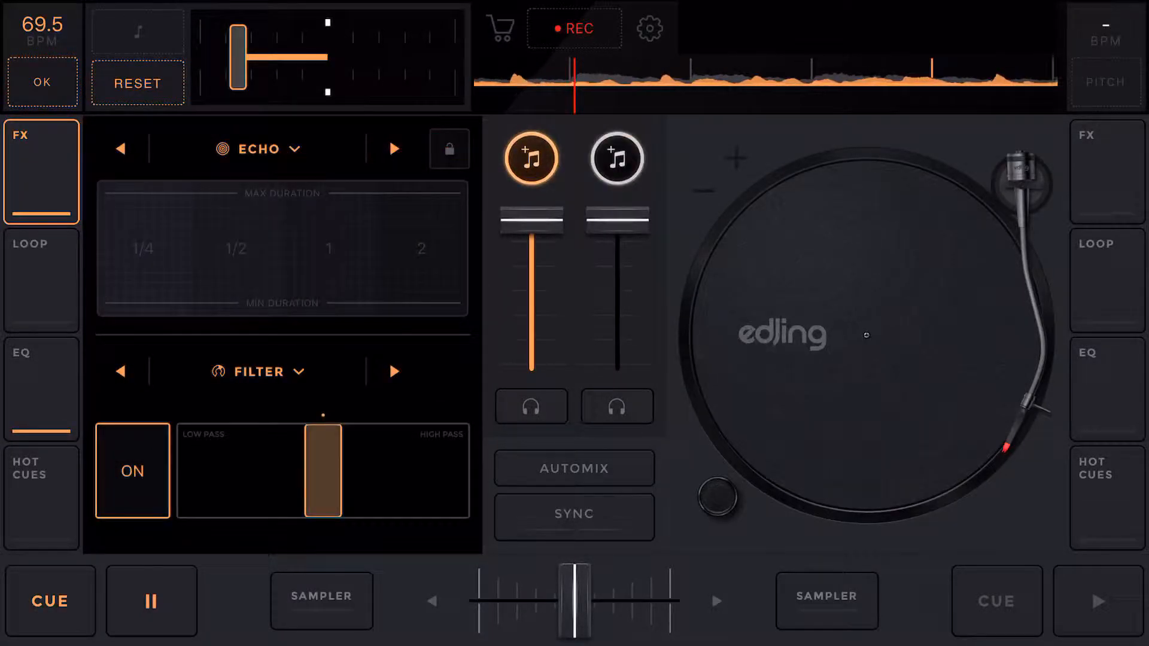
{"action": "left_click", "coordinate": [394, 149]}
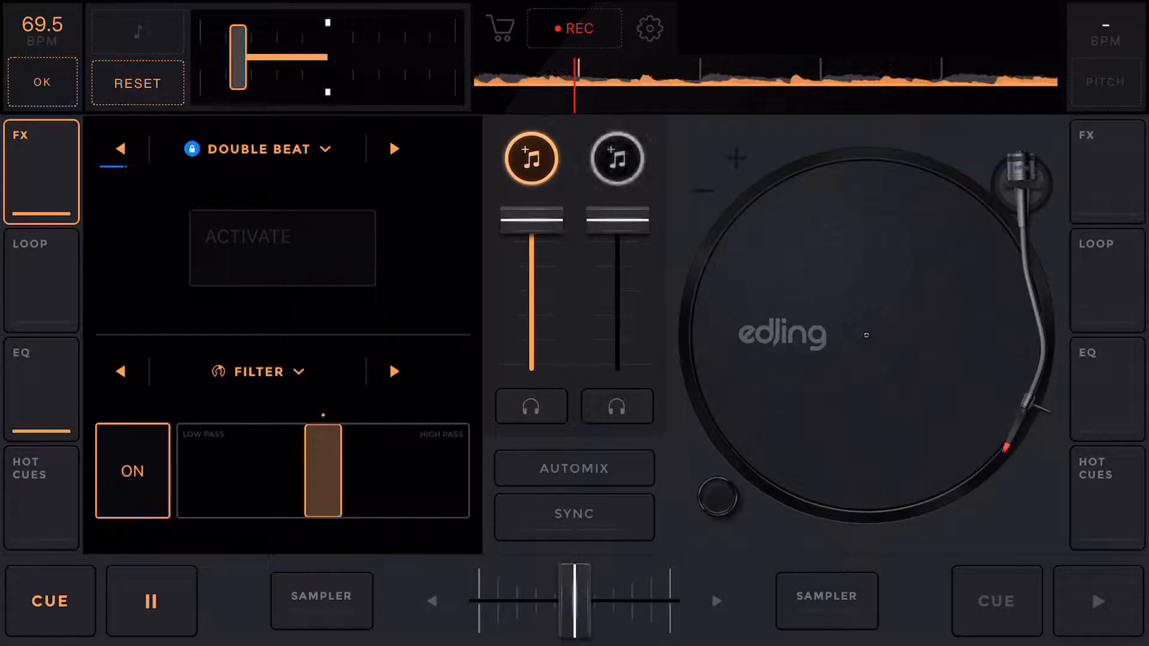
{"action": "left_click", "coordinate": [282, 247]}
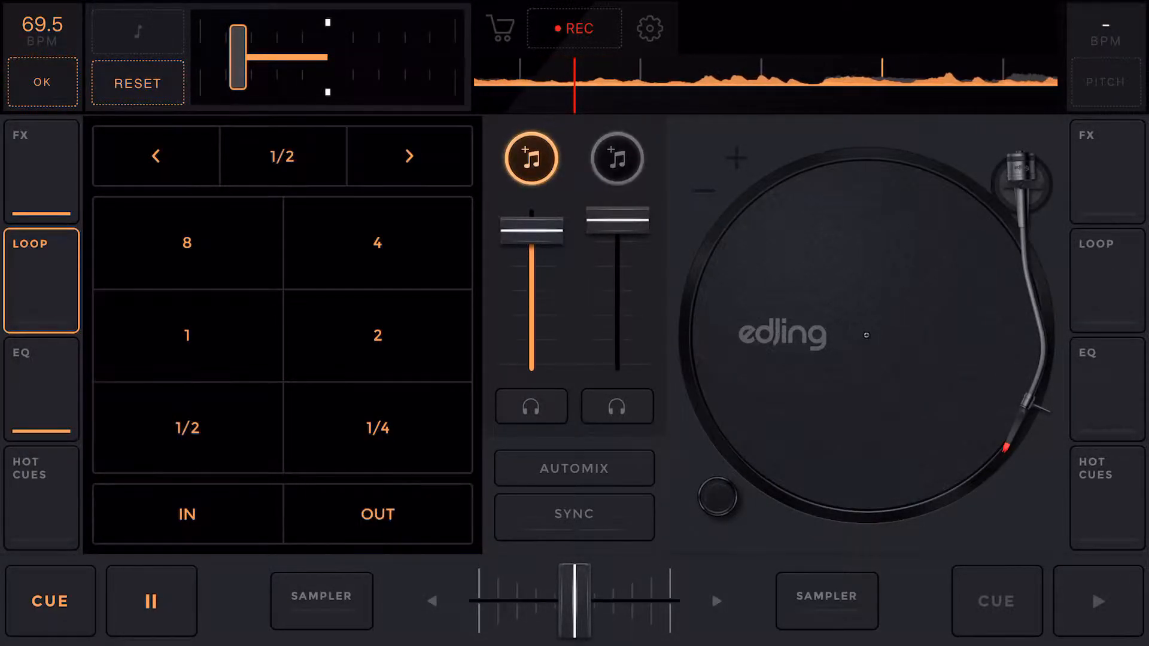
Boost deck A's high EQ to +1.5 dB.
{"action": "left_click", "coordinate": [40, 389]}
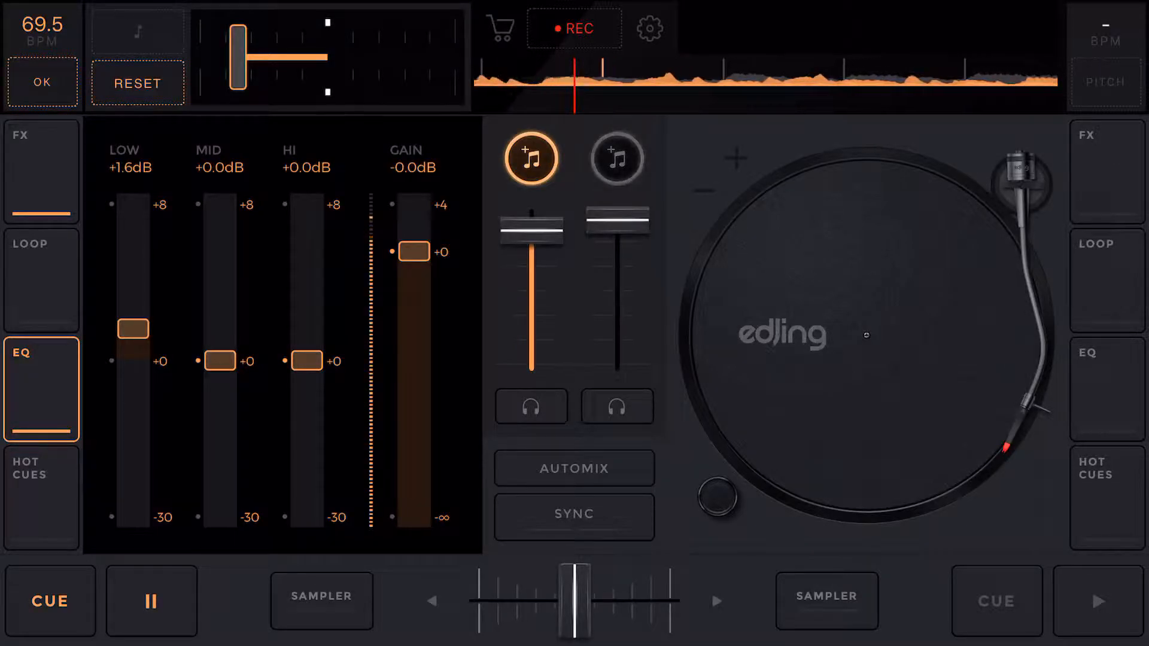
{"action": "left_click_drag", "start_coordinate": [306, 359], "coordinate": [307, 331]}
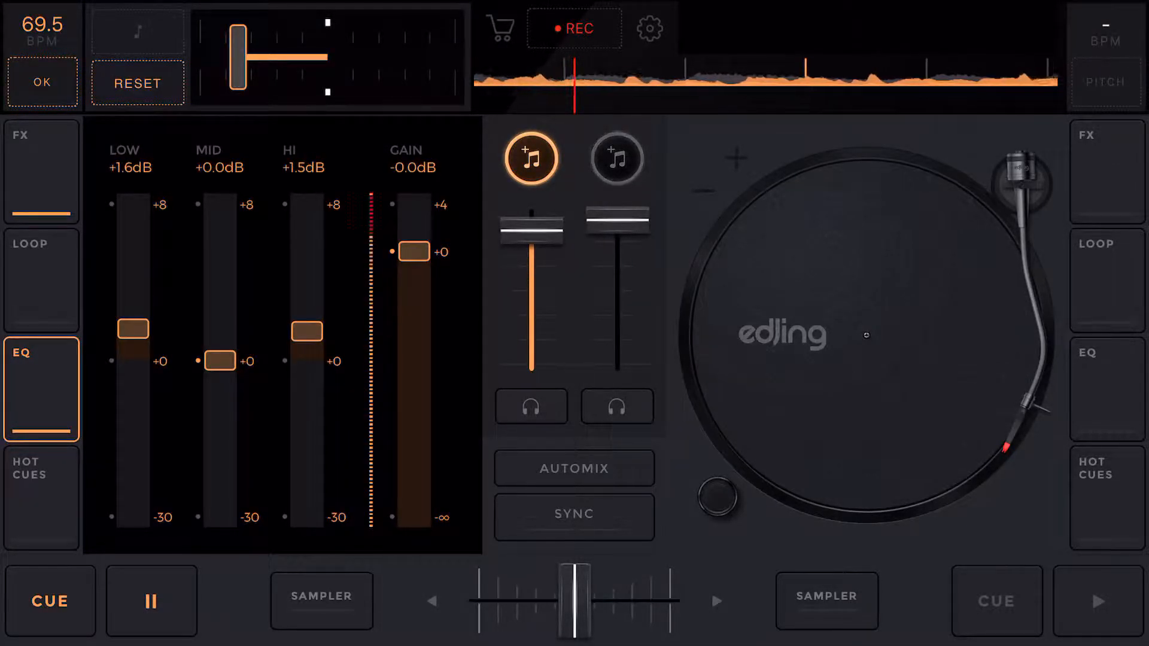
{"action": "left_click", "coordinate": [40, 280]}
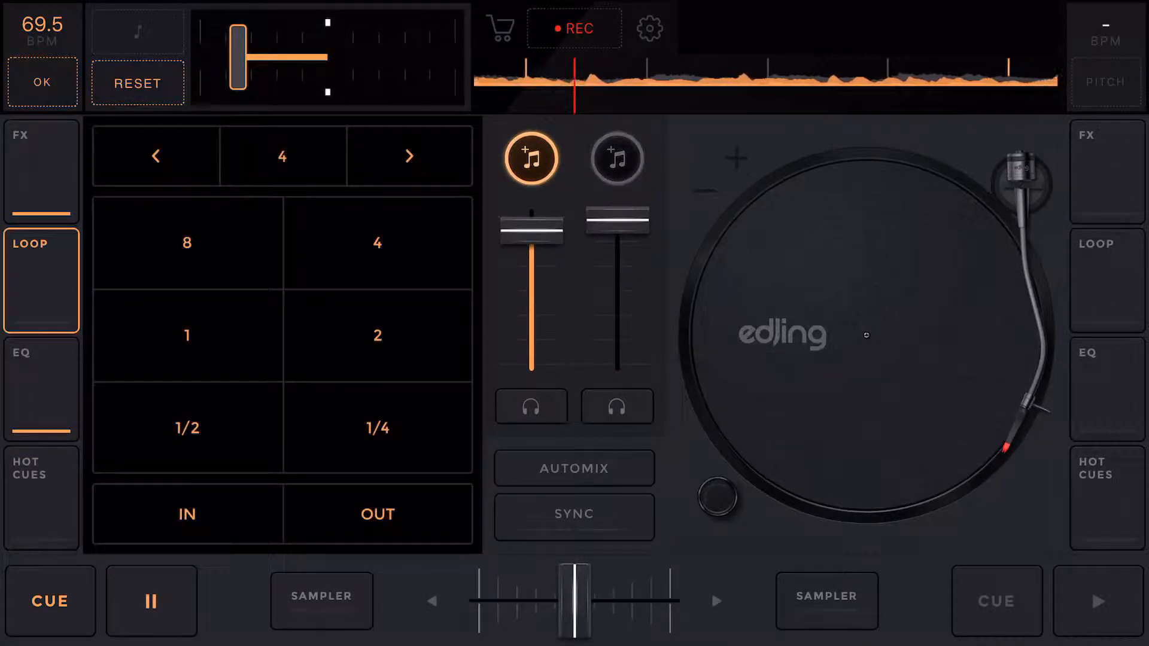
Play a half-beat loop on deck A, then release it.
{"action": "left_click", "coordinate": [186, 428]}
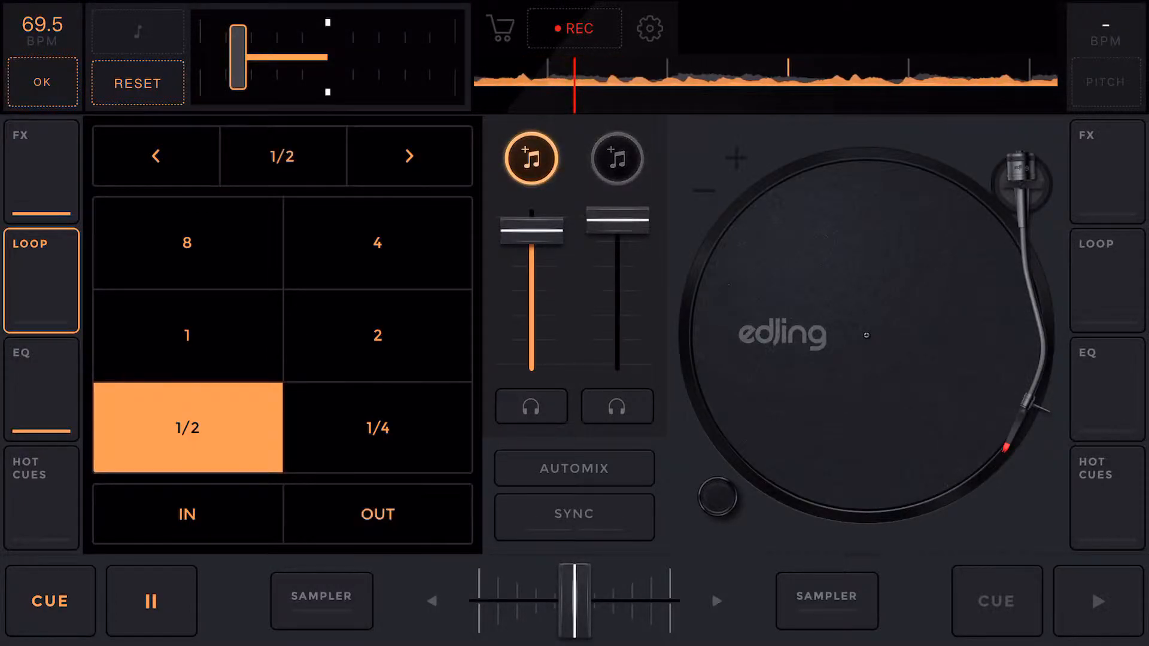
{"action": "left_click", "coordinate": [378, 513]}
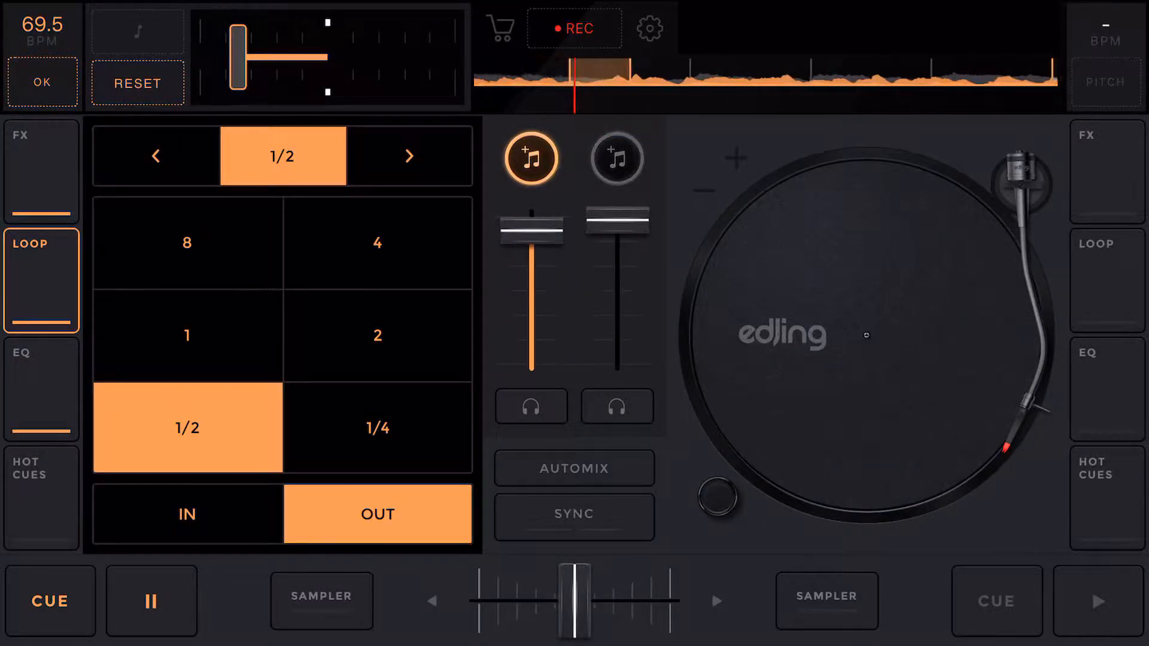
{"action": "left_click", "coordinate": [378, 513]}
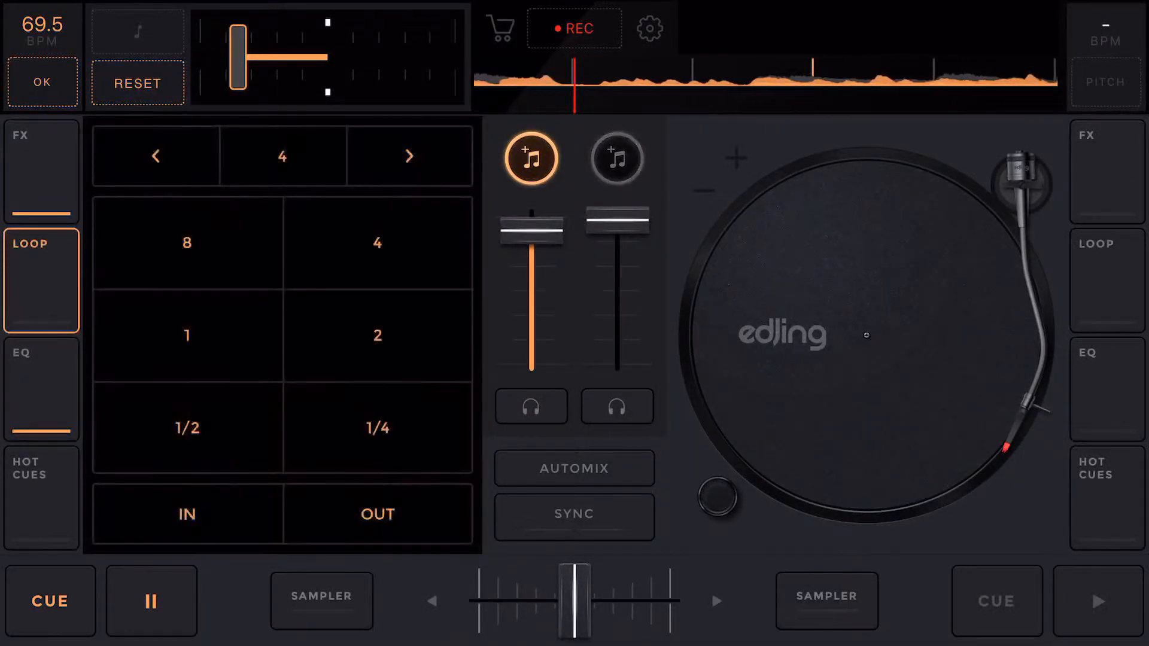
{"action": "left_click", "coordinate": [40, 154]}
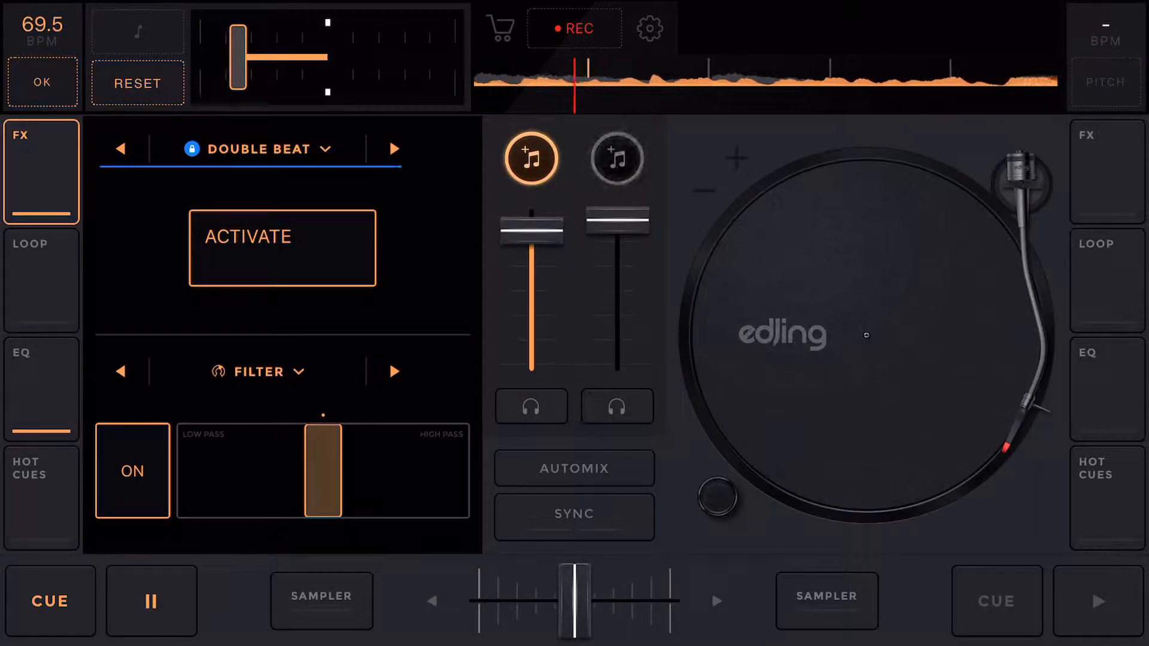
Switch the FX slot to Roll and trigger a half-beat roll.
{"action": "left_click", "coordinate": [394, 147]}
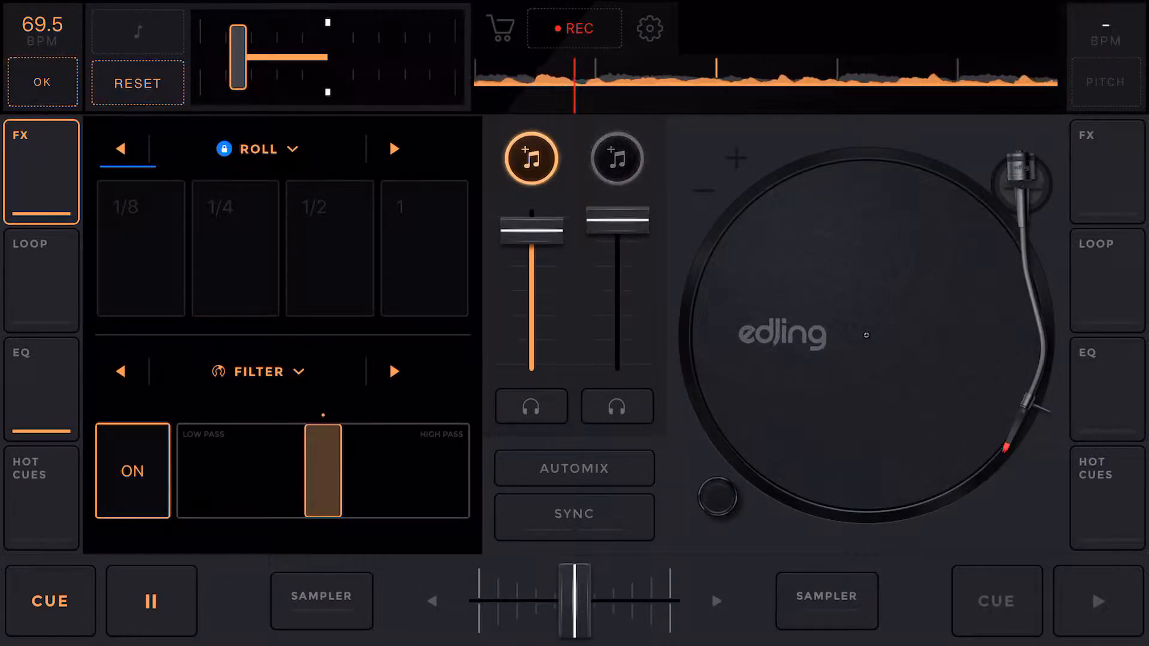
{"action": "left_click", "coordinate": [329, 248]}
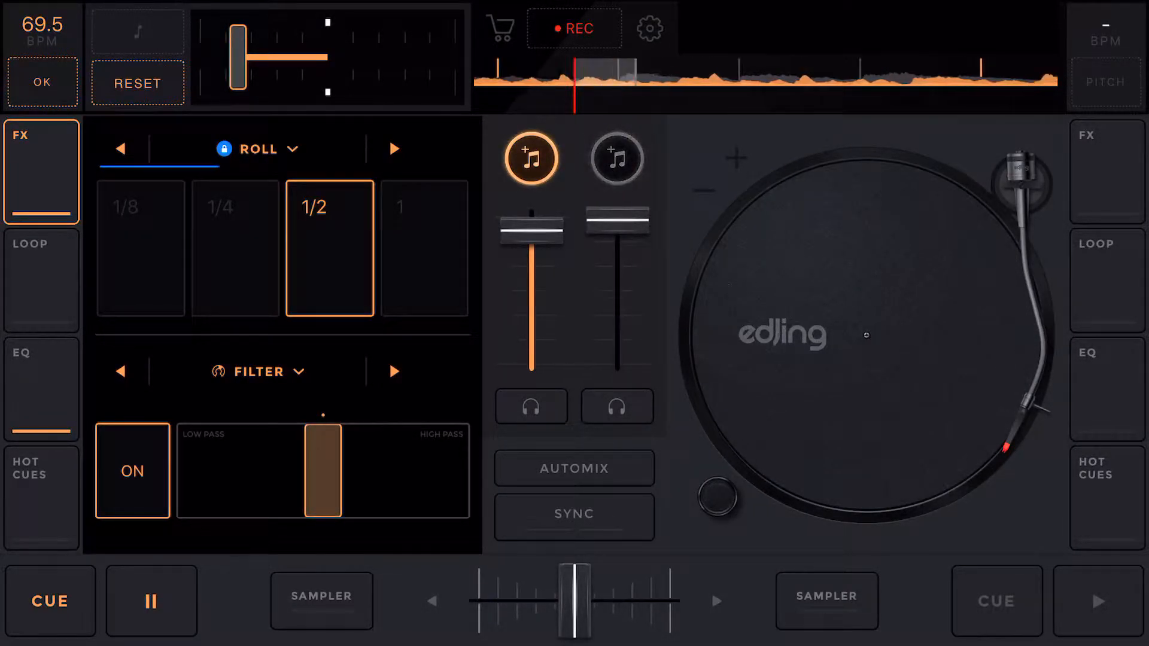
{"action": "left_click", "coordinate": [329, 247]}
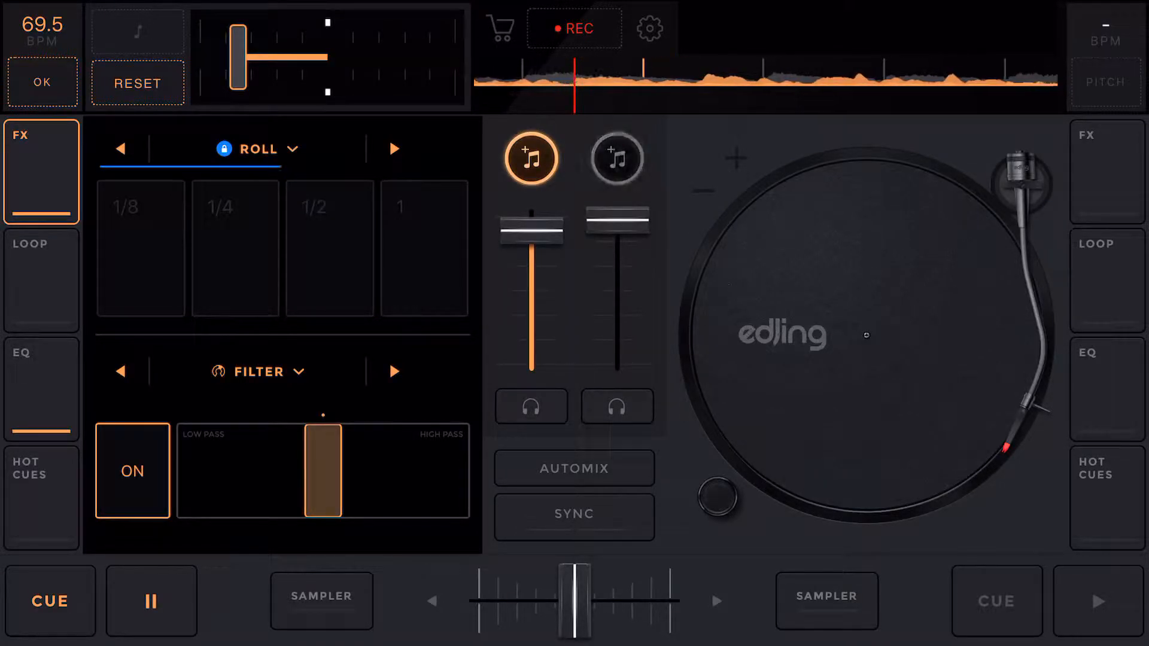
{"action": "left_click", "coordinate": [234, 248]}
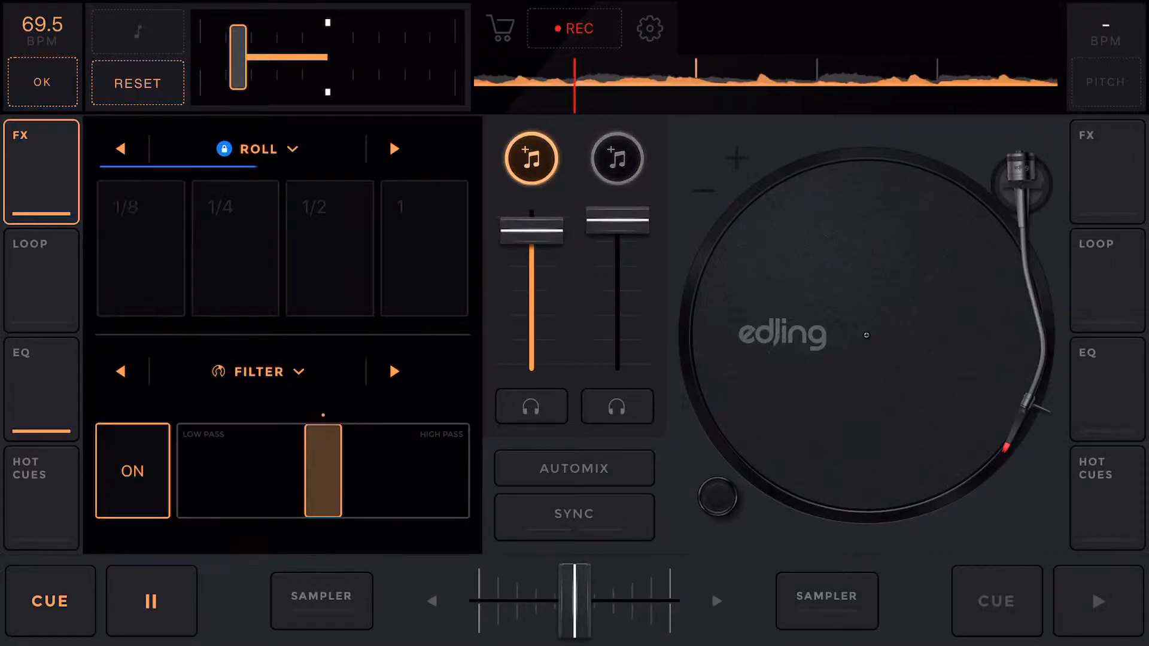
Cycle the effect through Flanger, Reverse and Reverb to Beatgrid.
{"action": "left_click", "coordinate": [140, 247]}
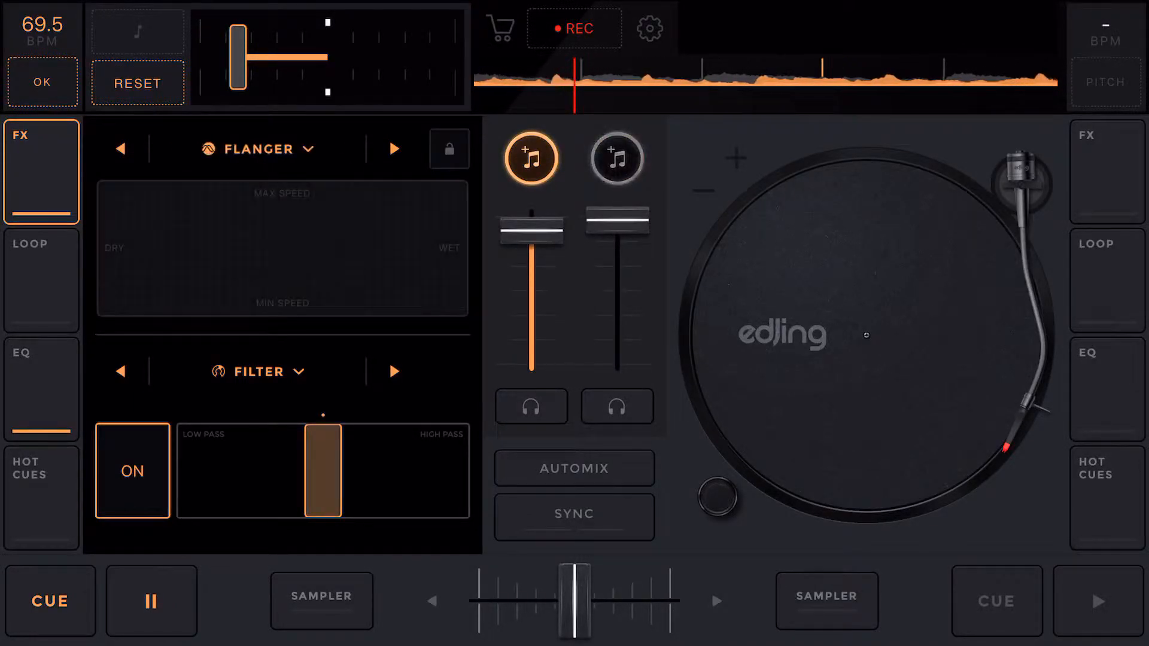
{"action": "left_click", "coordinate": [393, 149]}
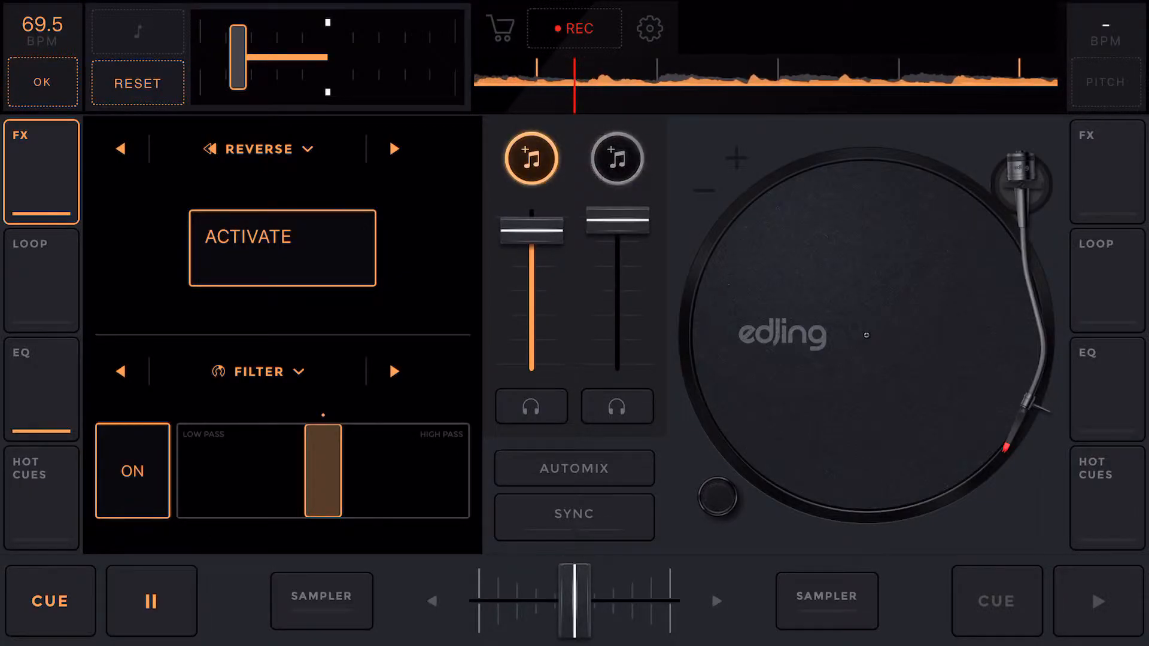
{"action": "left_click", "coordinate": [395, 149]}
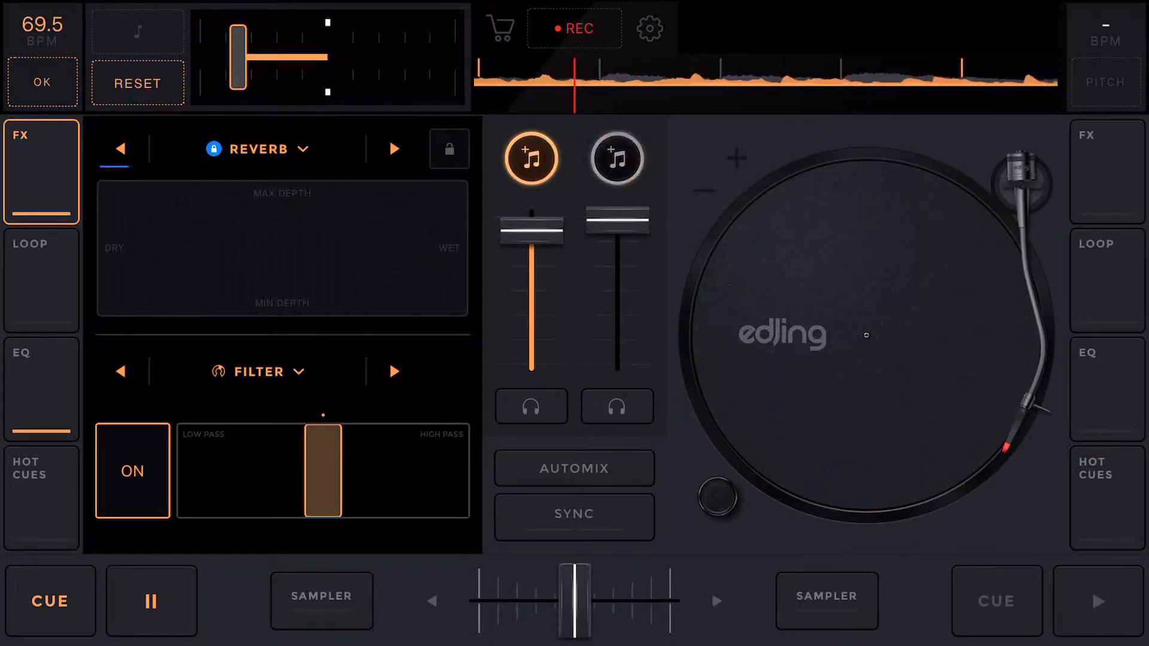
{"action": "left_click", "coordinate": [394, 149]}
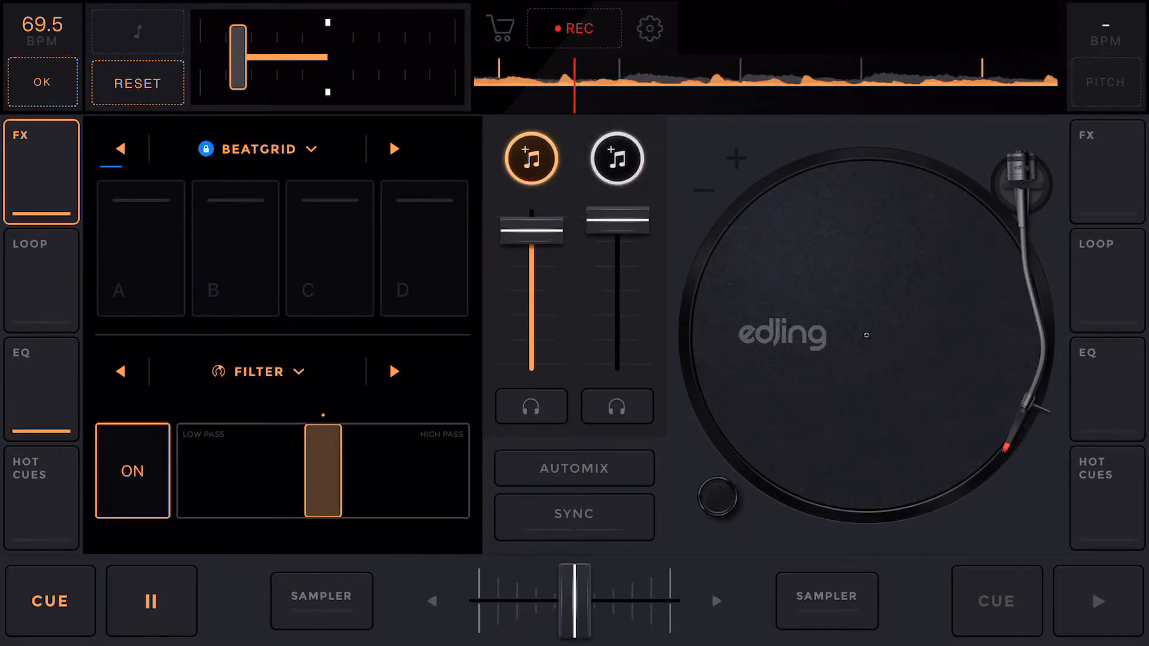
Apply Beatgrid variations B, C and D to deck A's track.
{"action": "left_click", "coordinate": [328, 247]}
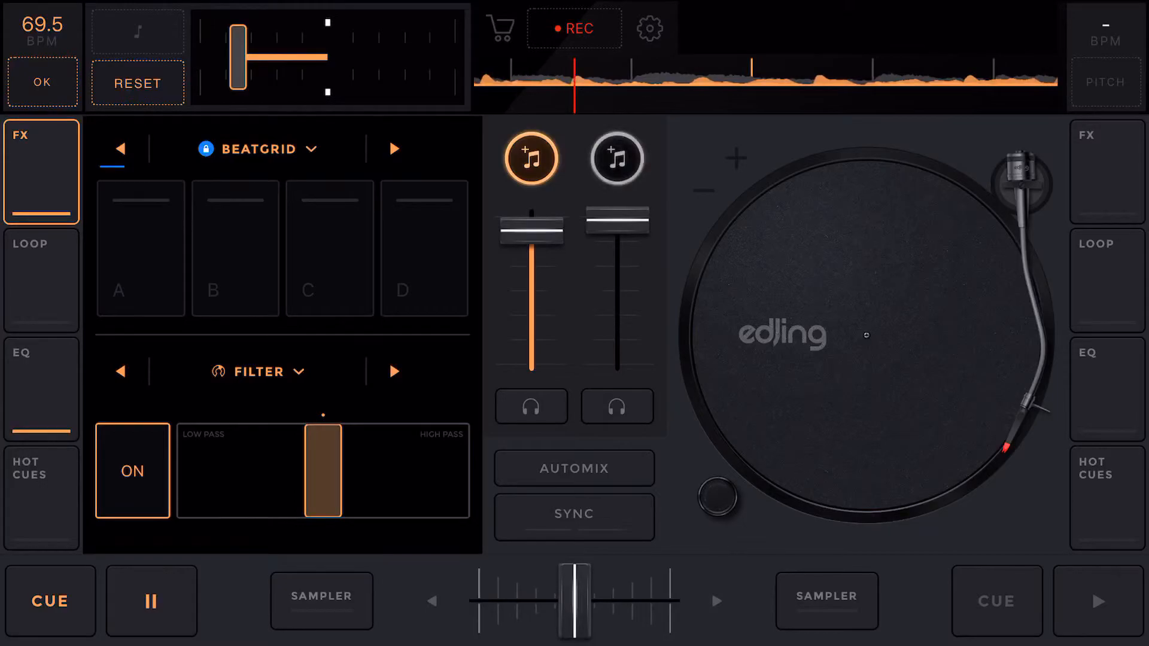
{"action": "left_click", "coordinate": [235, 248]}
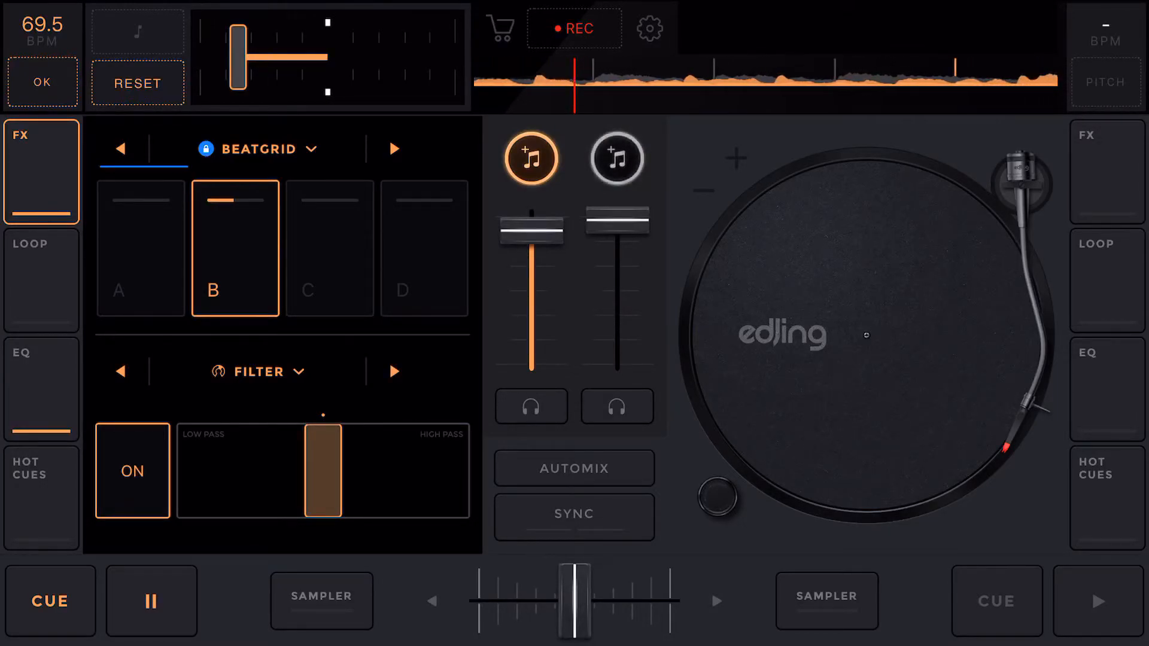
{"action": "left_click", "coordinate": [328, 247]}
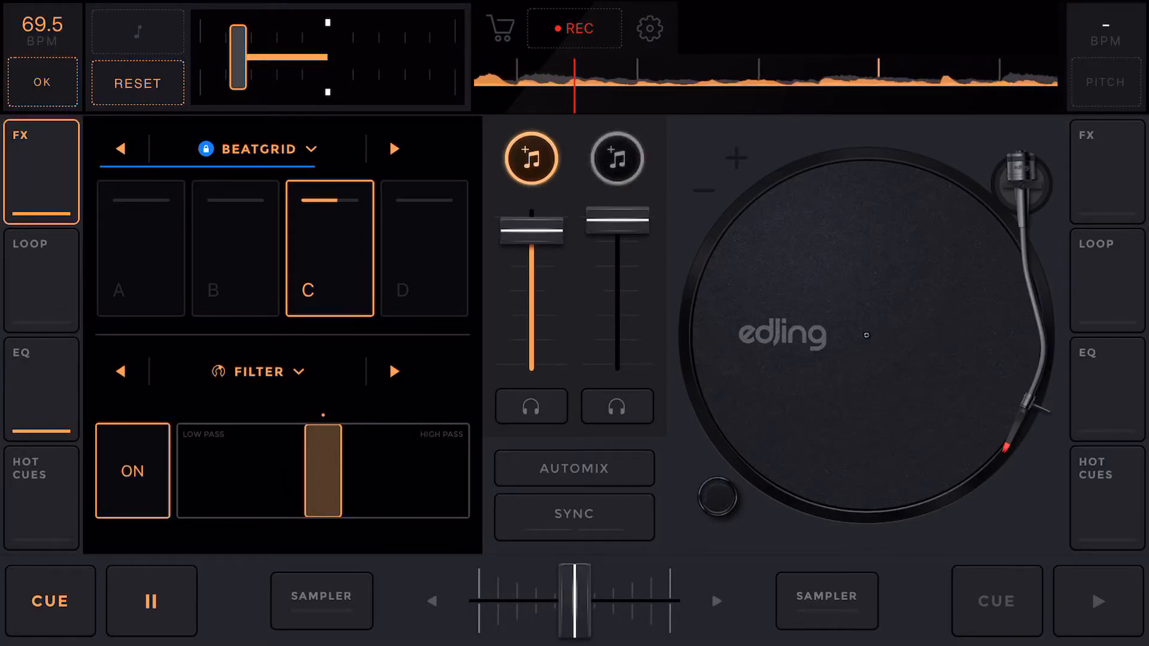
{"action": "left_click", "coordinate": [424, 247]}
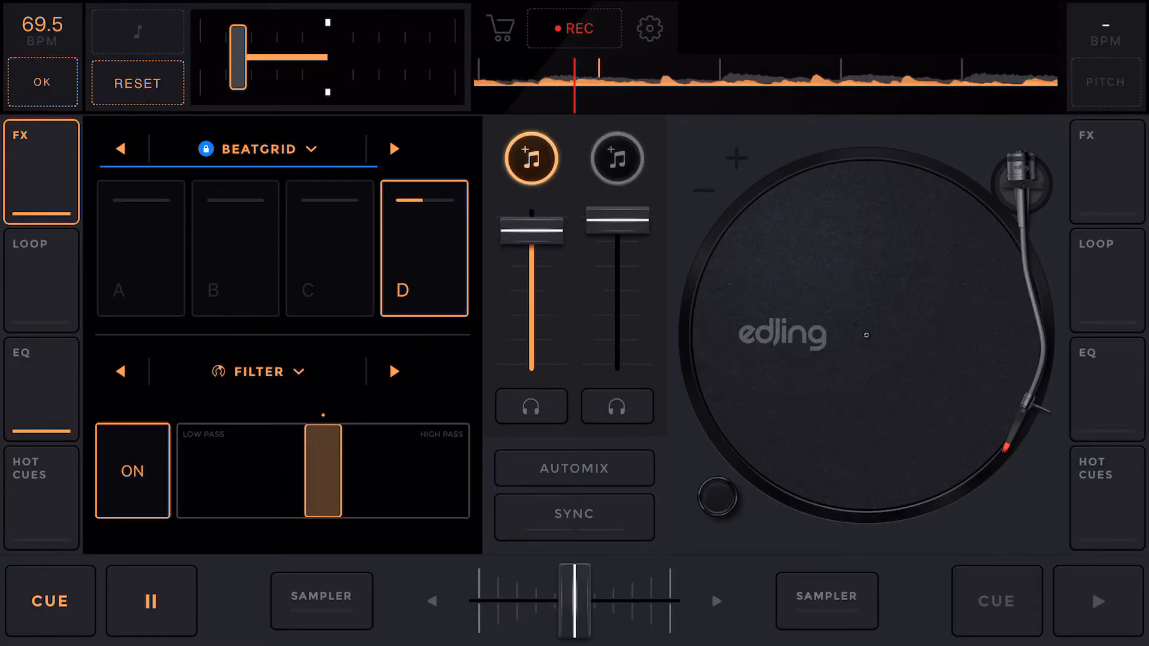
Browse through locked Color Noise and Double Beat to the Steel effect.
{"action": "left_click", "coordinate": [394, 149]}
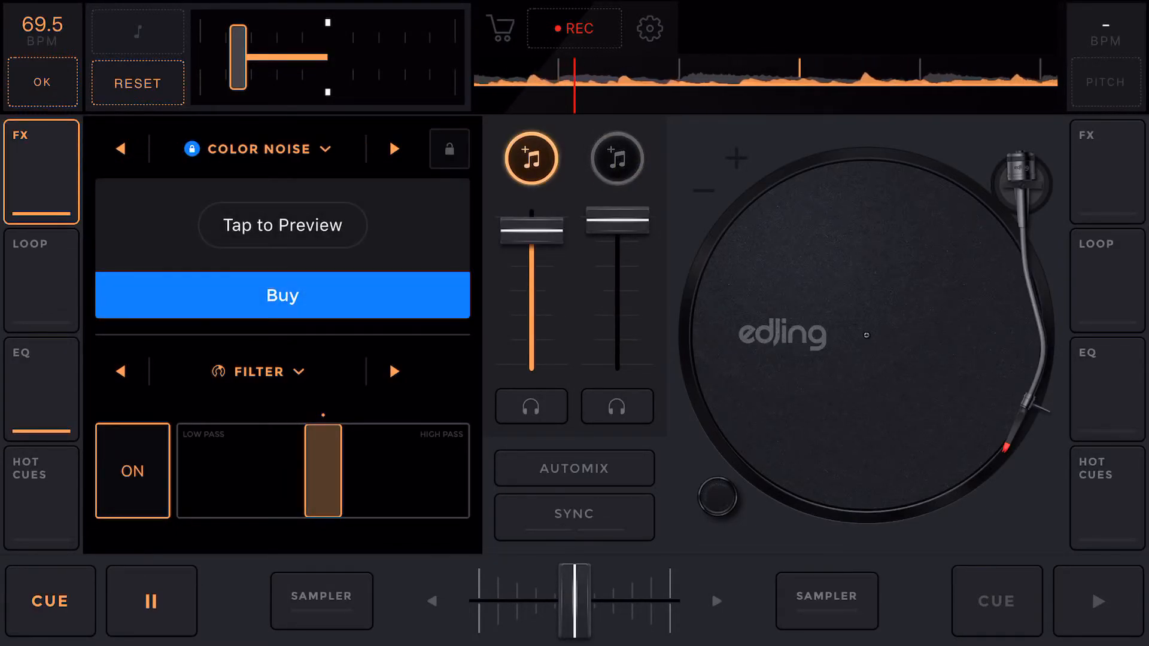
{"action": "left_click", "coordinate": [395, 148]}
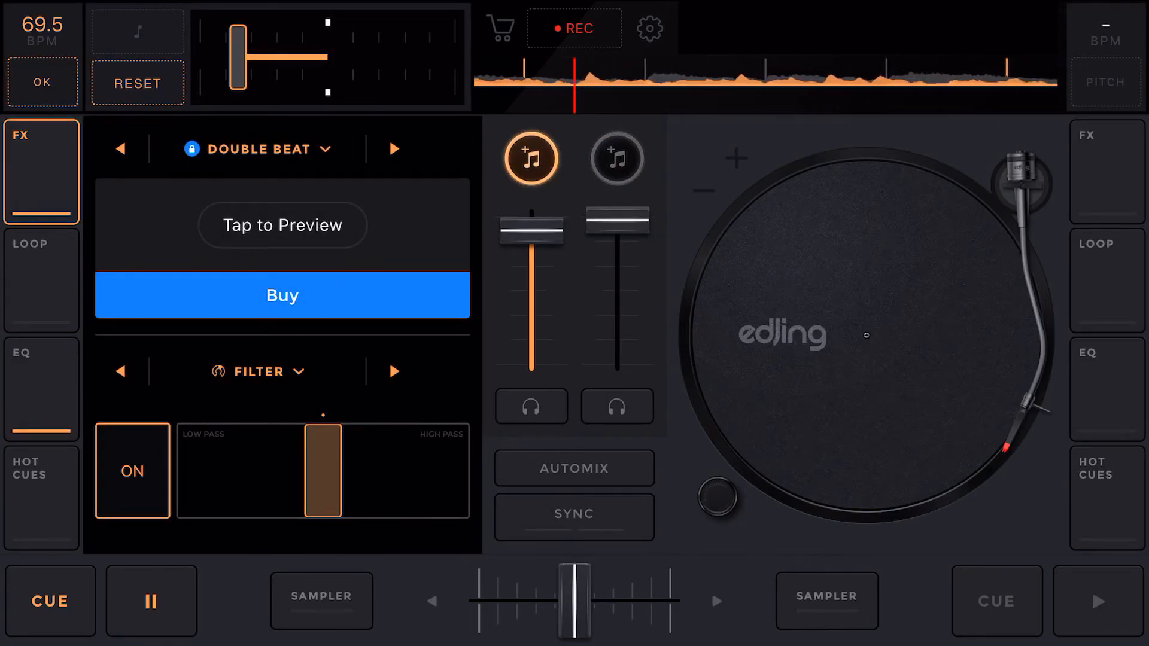
{"action": "left_click", "coordinate": [394, 148]}
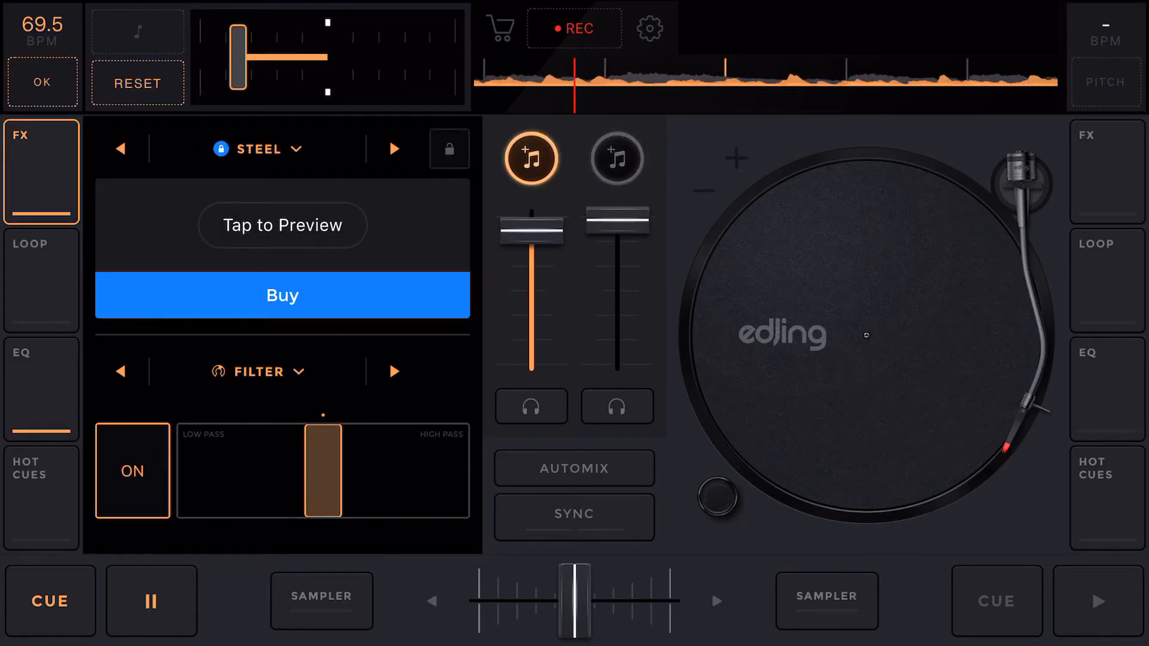